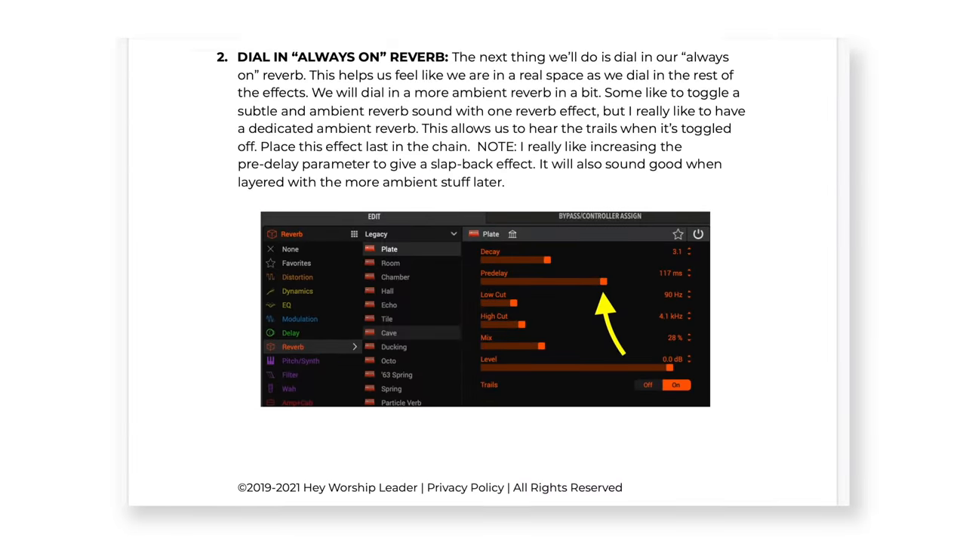
# - Browse the Hoodies collection in the Vincit Design Co. shop, scrolling through the listings
pyautogui.scroll(-3)
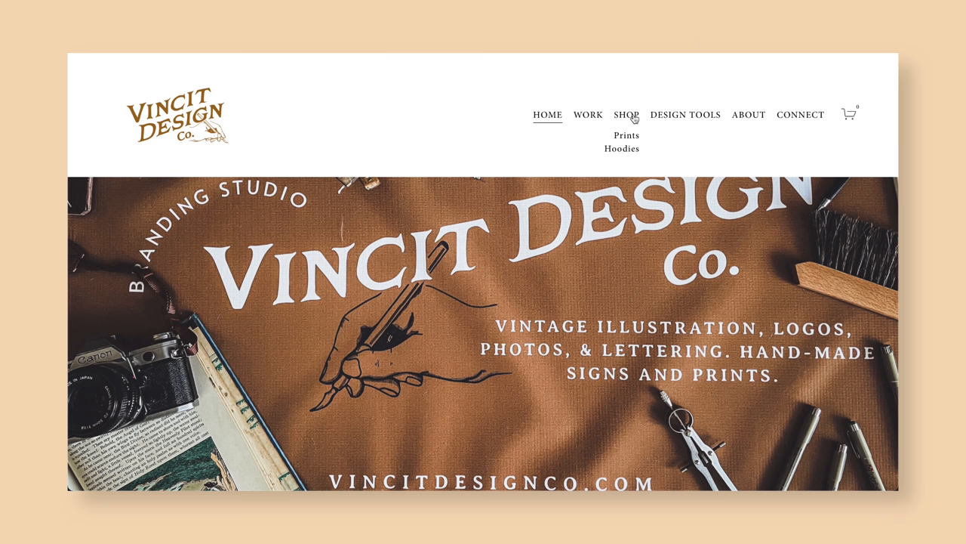
pyautogui.click(622, 148)
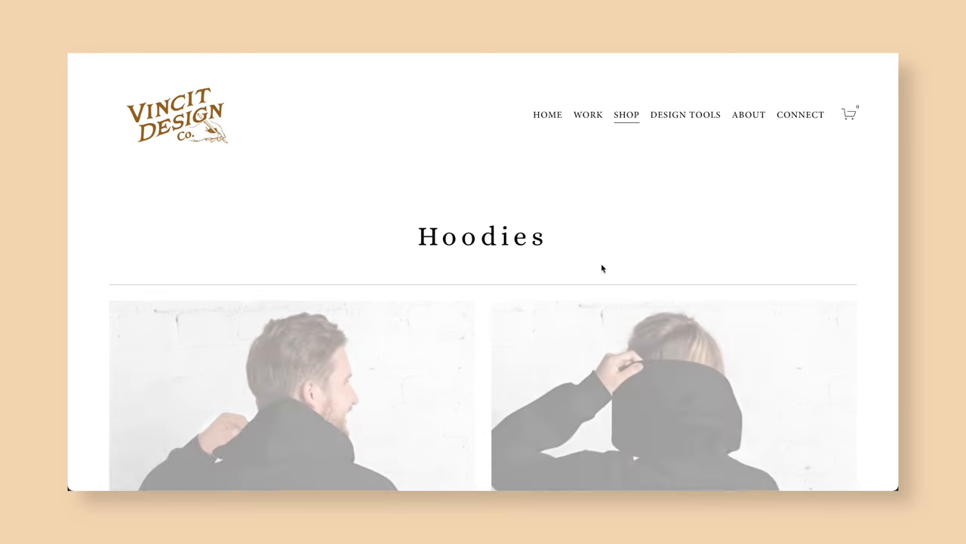
pyautogui.scroll(-3)
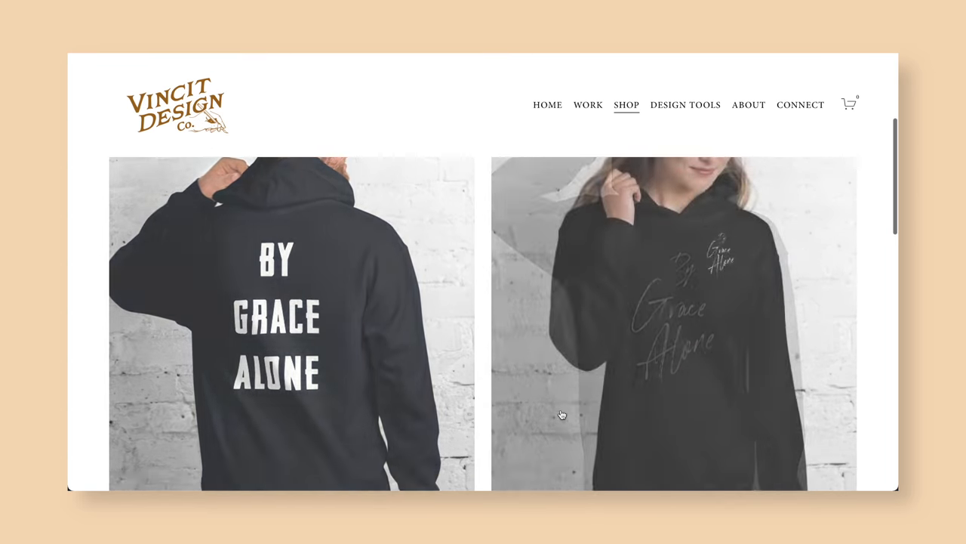
pyautogui.scroll(-3)
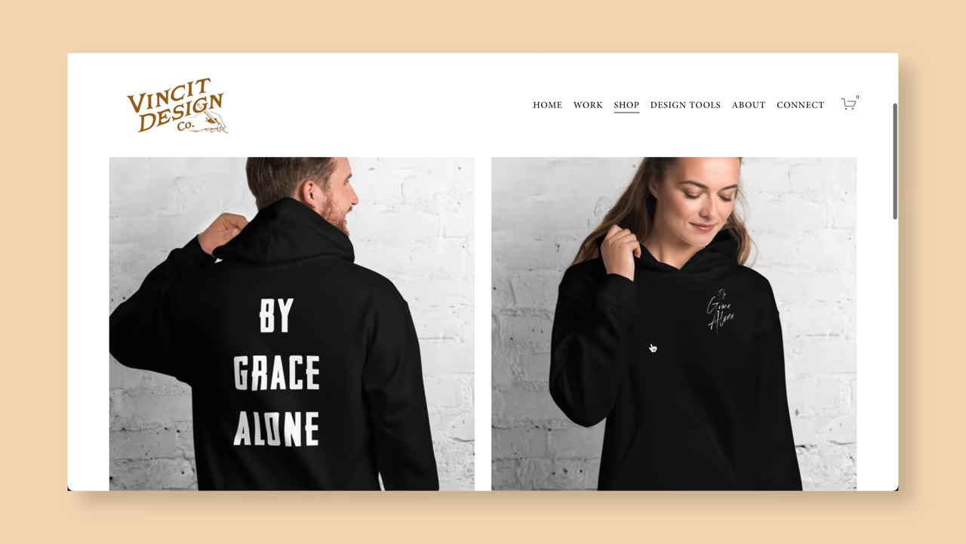
pyautogui.scroll(-3)
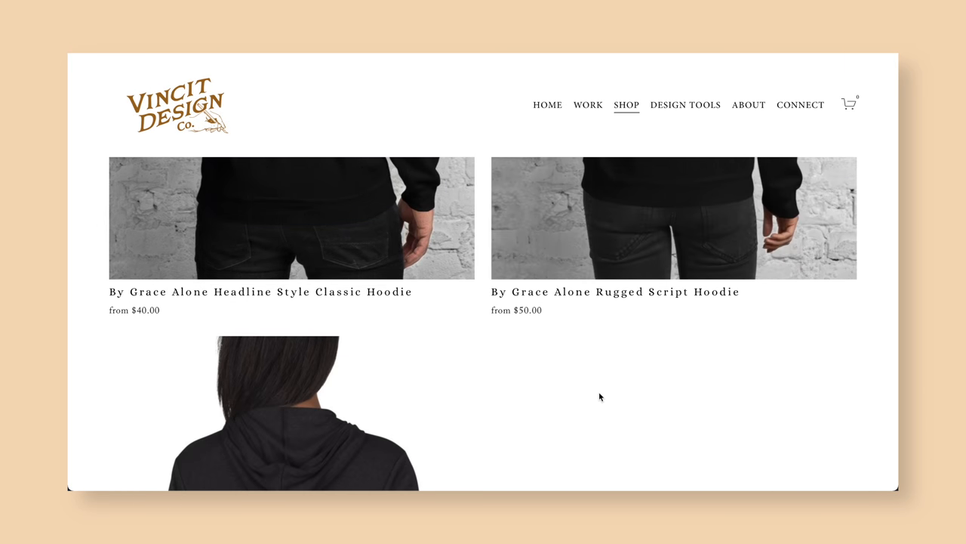
pyautogui.scroll(3)
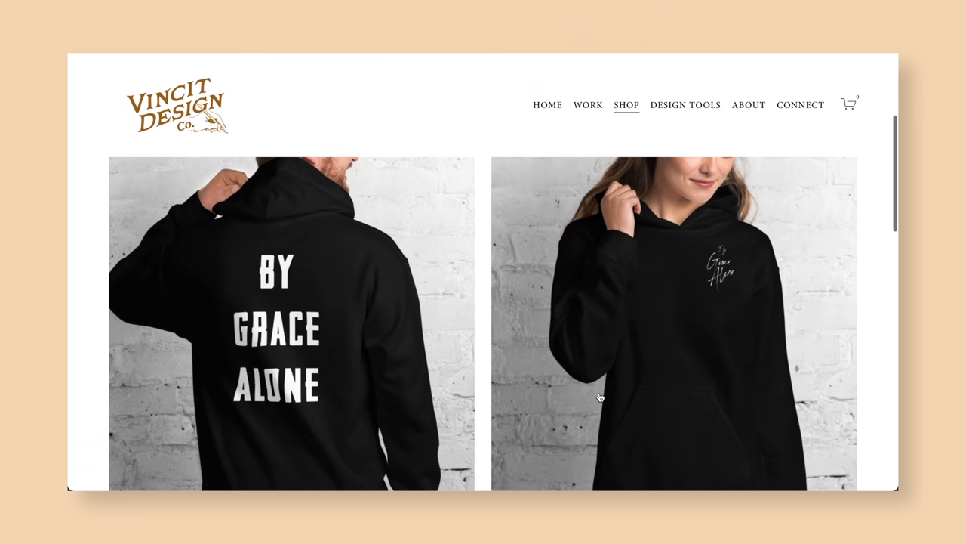
pyautogui.scroll(-3)
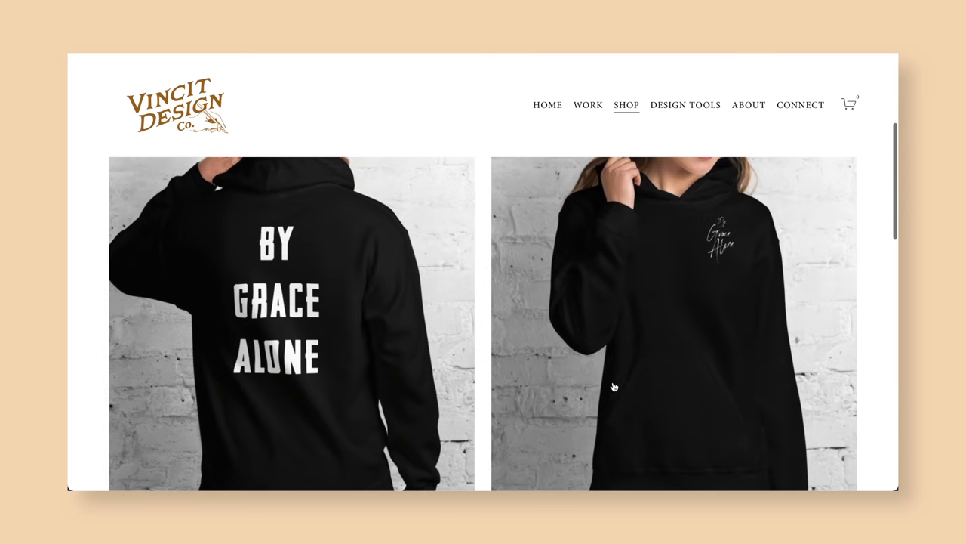
pyautogui.scroll(-3)
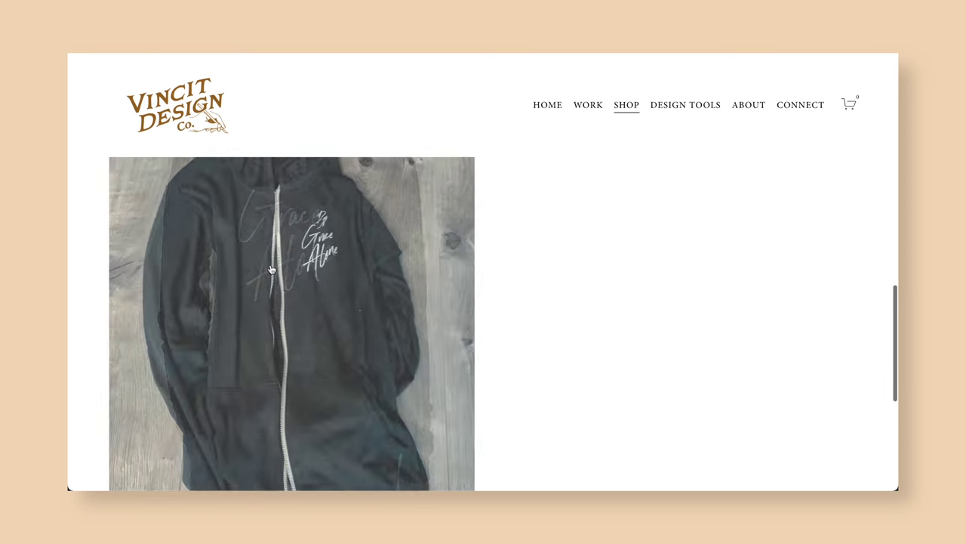
# - Bring up the studio's Work portfolio page and look down its projects
pyautogui.click(588, 104)
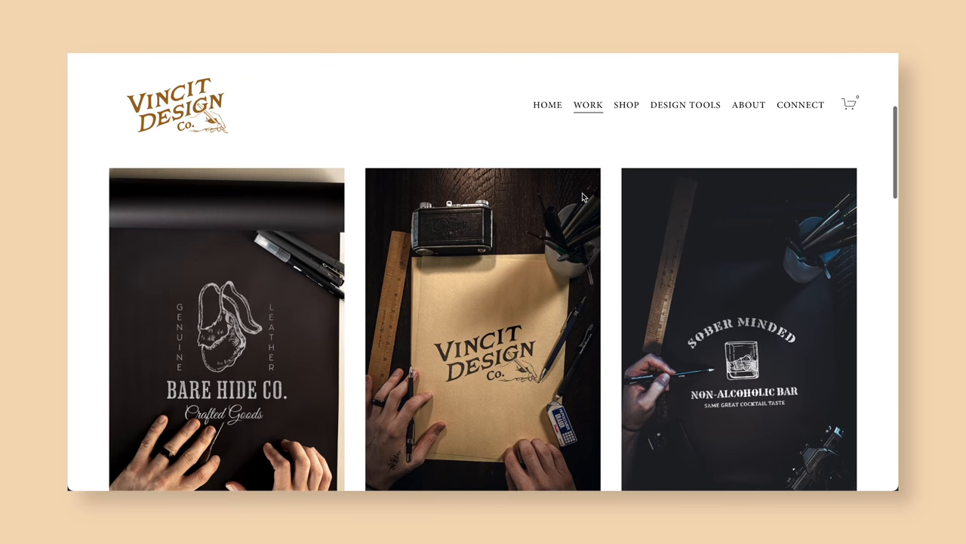
pyautogui.scroll(-3)
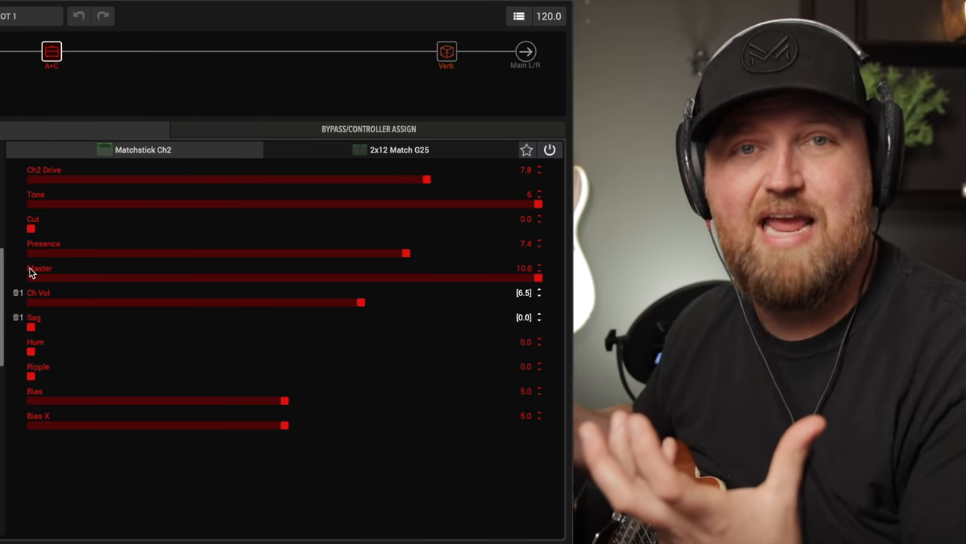
pyautogui.moveTo(275, 341)
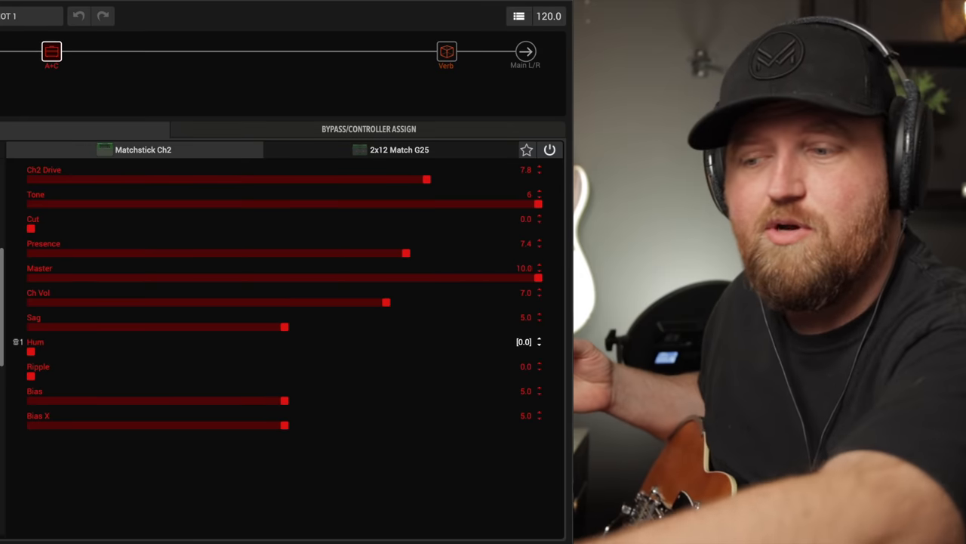
pyautogui.moveTo(31, 352); pyautogui.dragTo(537, 352)
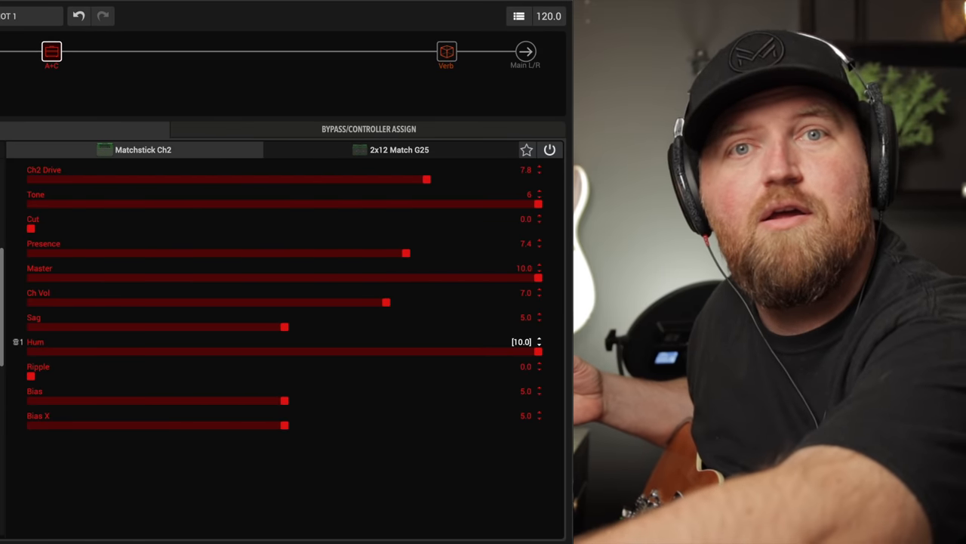
pyautogui.moveTo(537, 350); pyautogui.dragTo(30, 350)
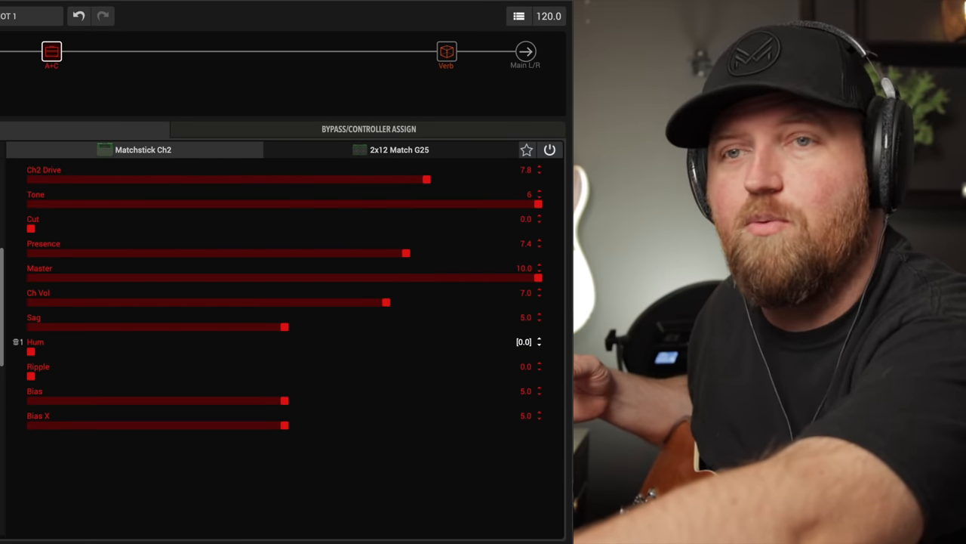
pyautogui.moveTo(32, 351); pyautogui.dragTo(538, 352)
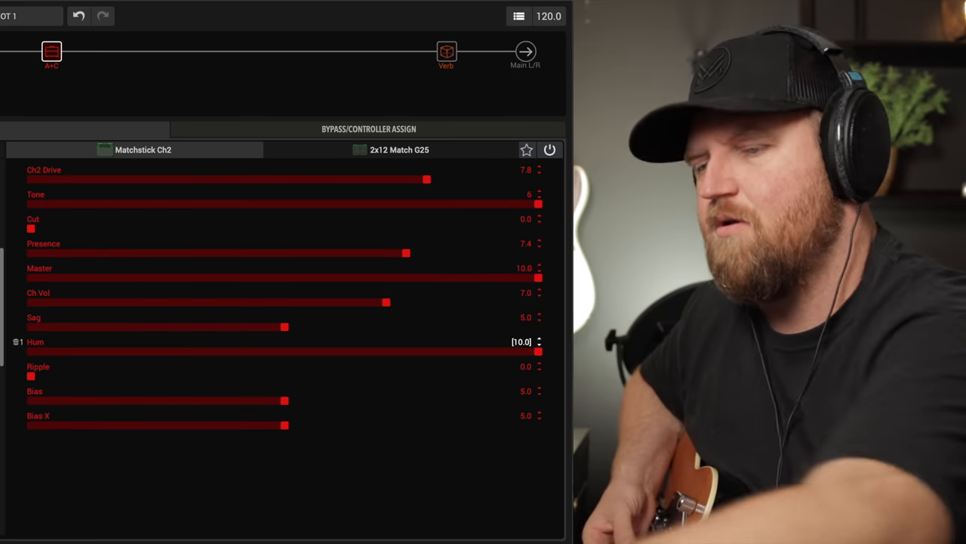
pyautogui.moveTo(541, 352); pyautogui.dragTo(30, 352)
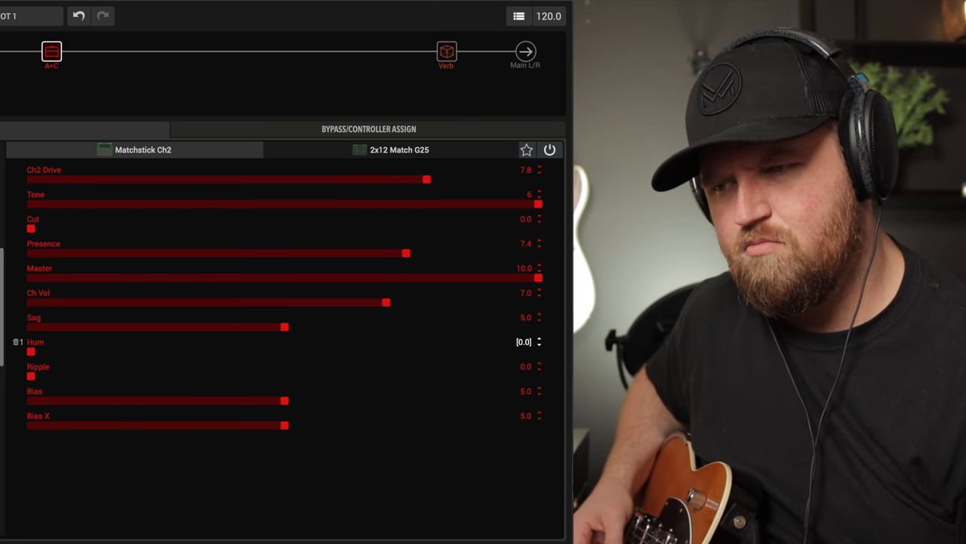
pyautogui.moveTo(33, 350); pyautogui.dragTo(541, 350)
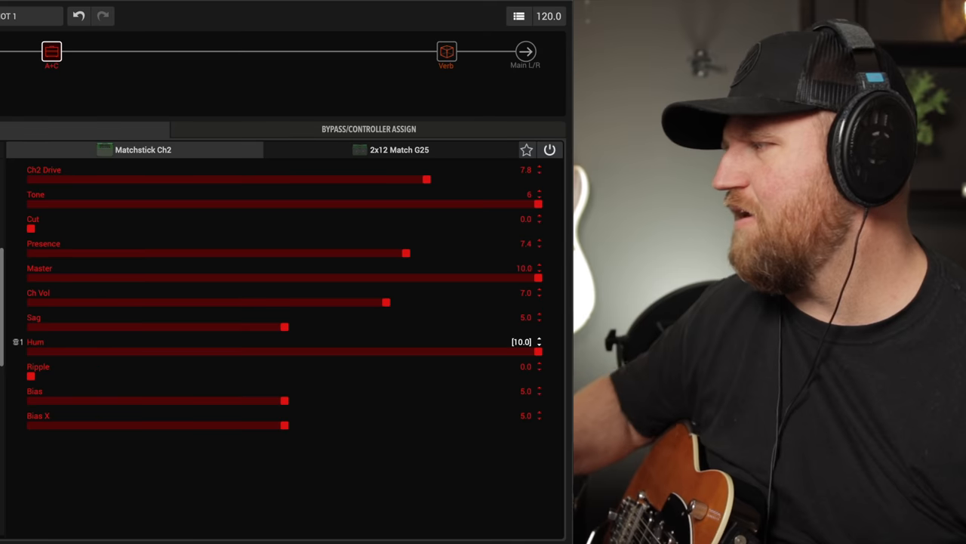
pyautogui.moveTo(540, 351); pyautogui.dragTo(335, 351)
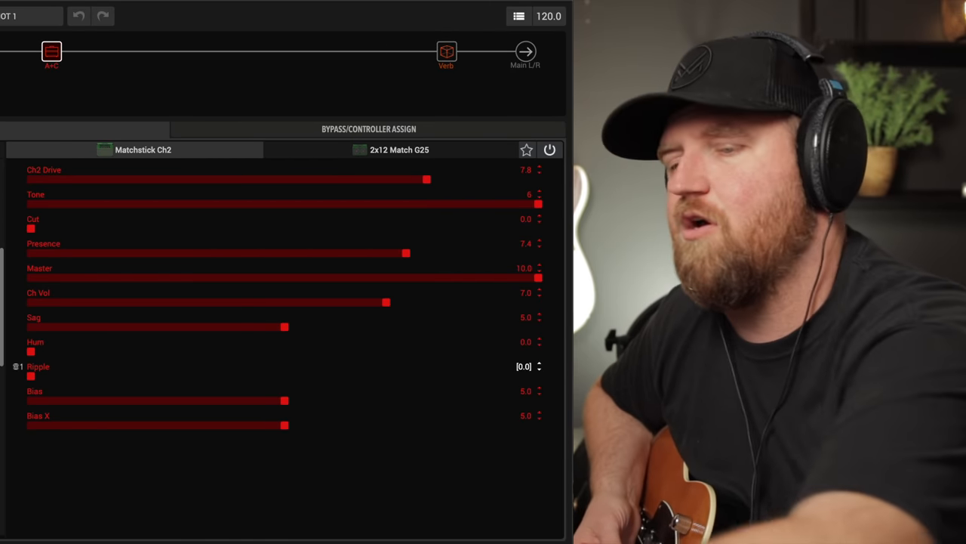
# - Raise the Matchstick Ch2 amp's Ripple to its maximum of 10, then pull it back
pyautogui.moveTo(30, 374); pyautogui.dragTo(538, 374)
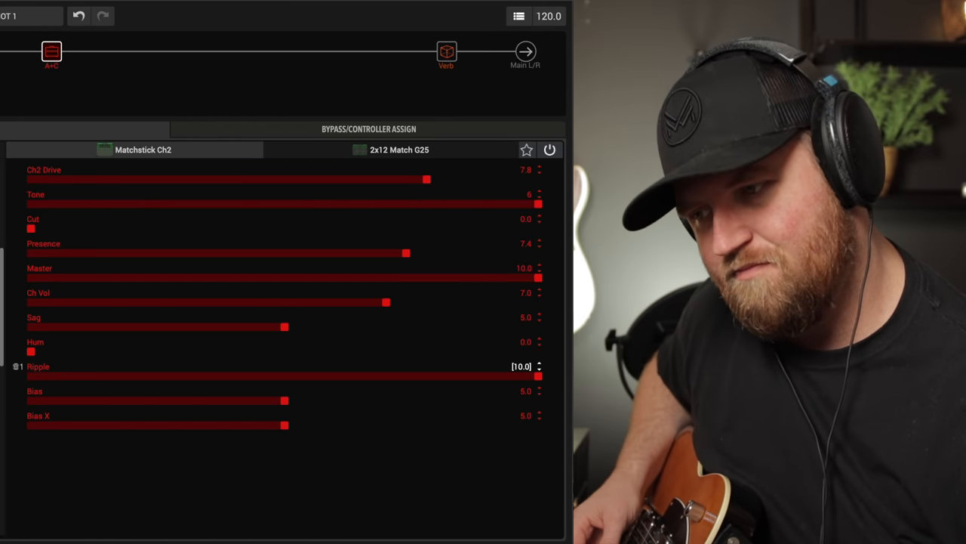
pyautogui.moveTo(537, 376); pyautogui.dragTo(30, 376)
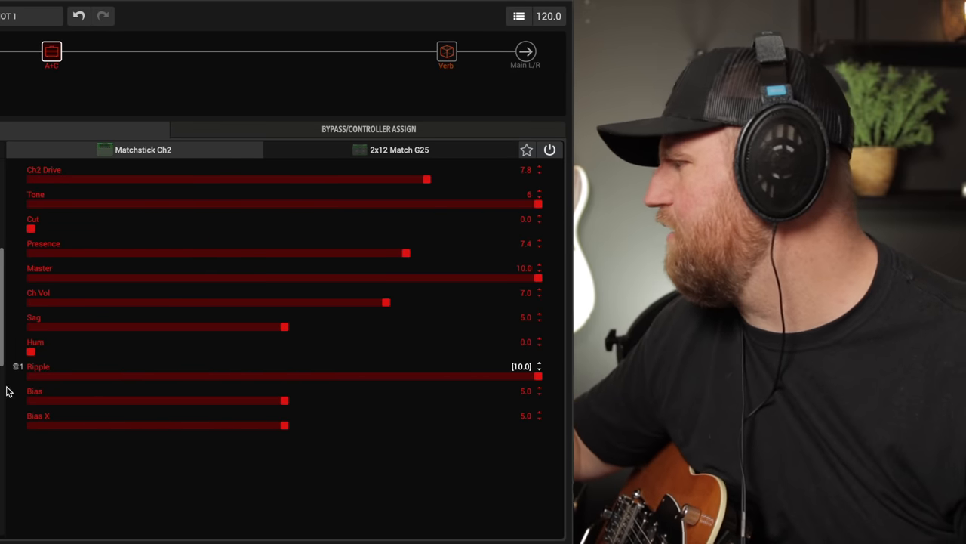
# - Bring the amp's Hum up to about 6 while Ripple stays at 10
pyautogui.moveTo(30, 350); pyautogui.dragTo(335, 350)
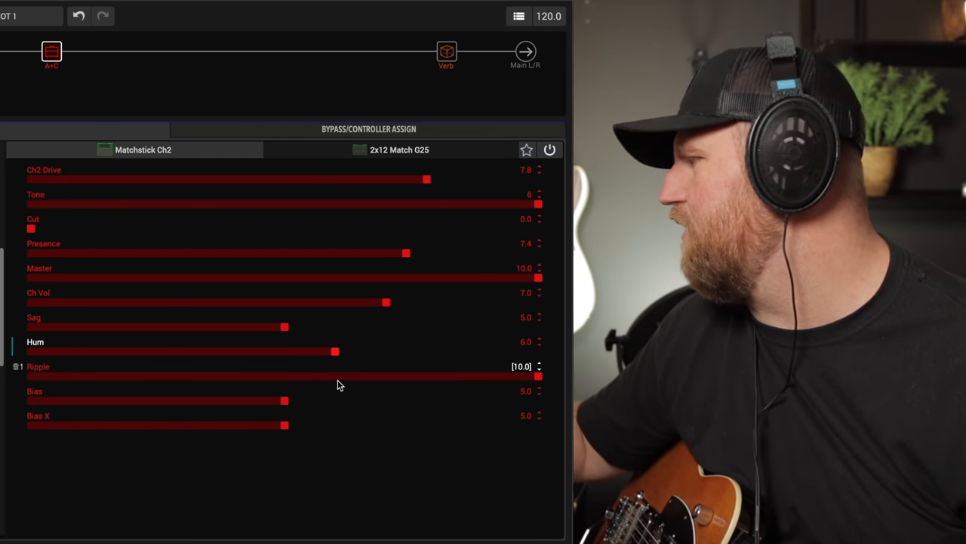
pyautogui.moveTo(335, 351); pyautogui.dragTo(351, 350)
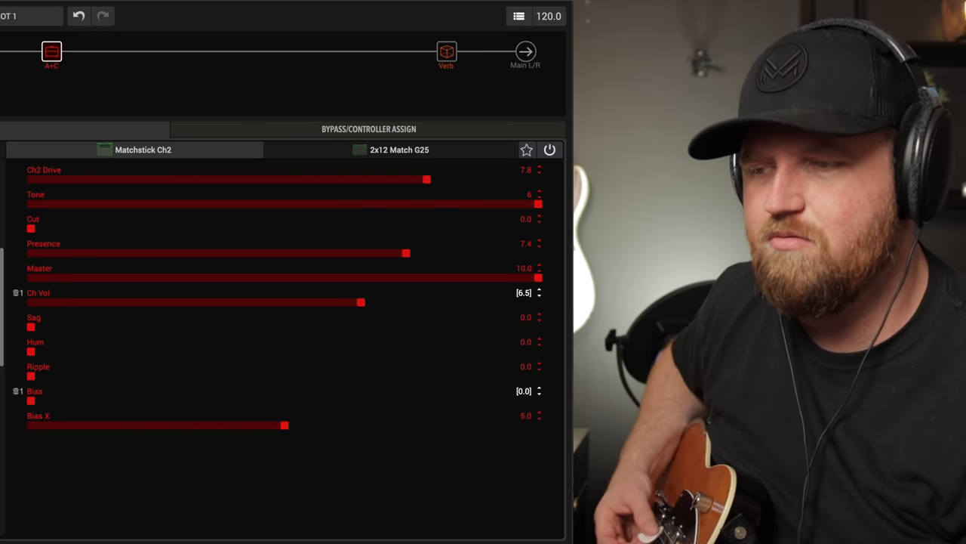
# - Push the amp's Bias to 10 for comparison, then drop it back to 0
pyautogui.moveTo(30, 402); pyautogui.dragTo(537, 401)
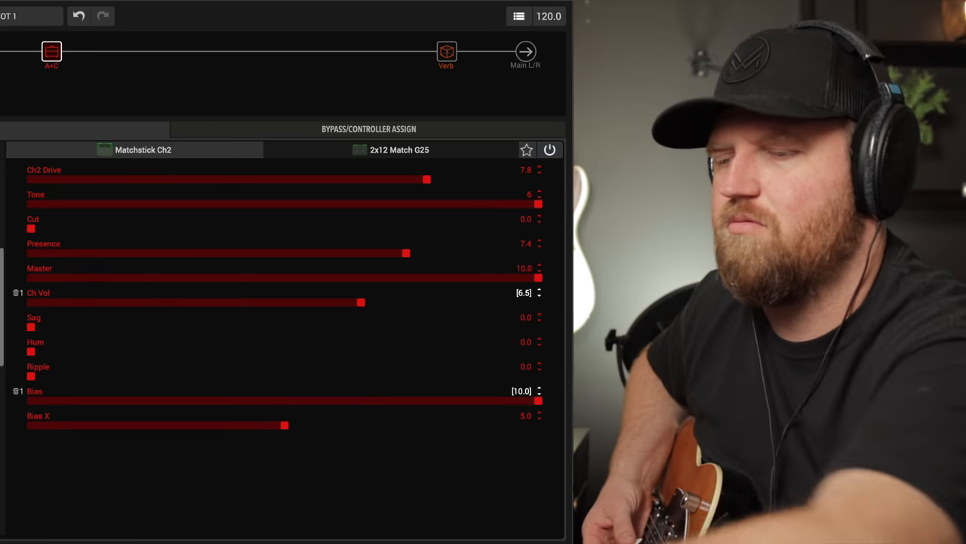
pyautogui.moveTo(361, 302); pyautogui.dragTo(279, 302)
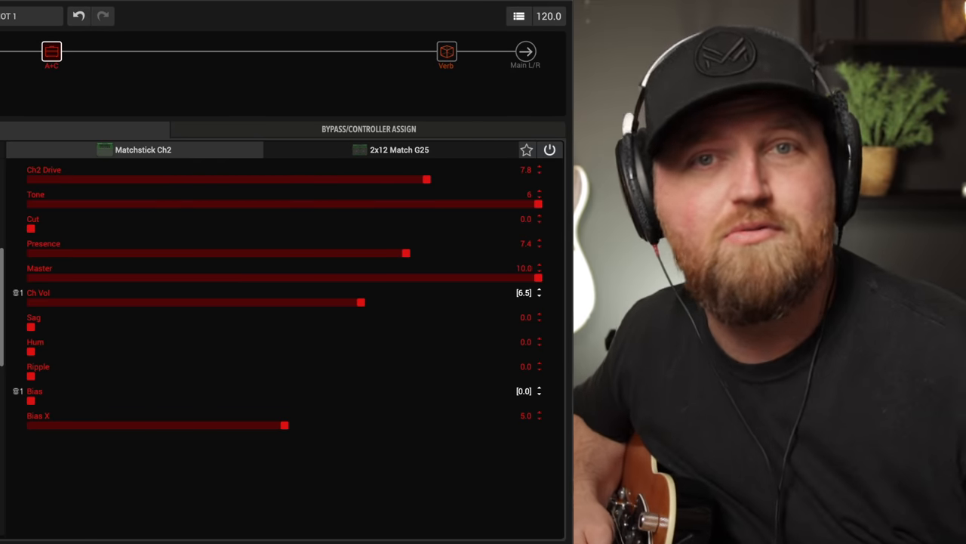
# - With Bias at 5, sweep Bias X to 10 and back to 0, comparing the extremes
pyautogui.moveTo(361, 302); pyautogui.dragTo(436, 302)
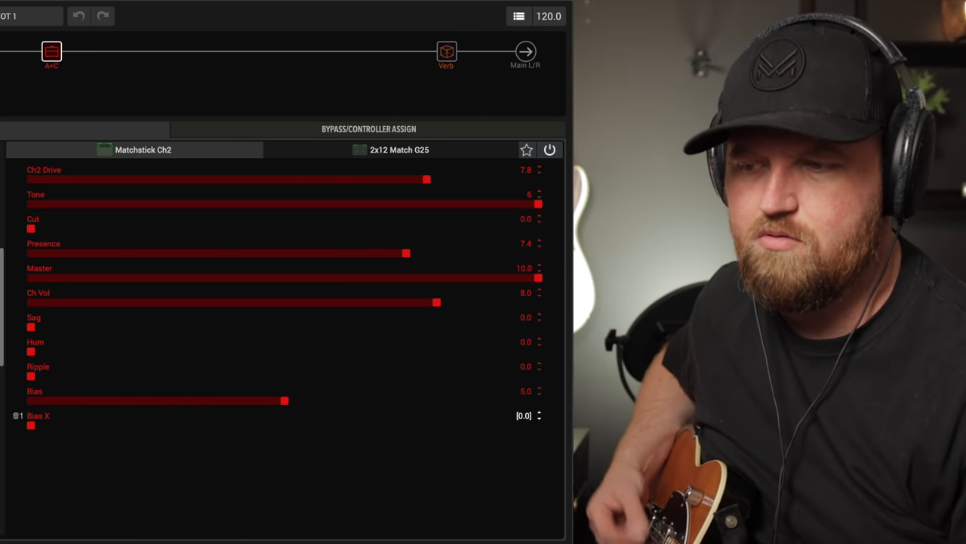
pyautogui.moveTo(30, 426); pyautogui.dragTo(537, 425)
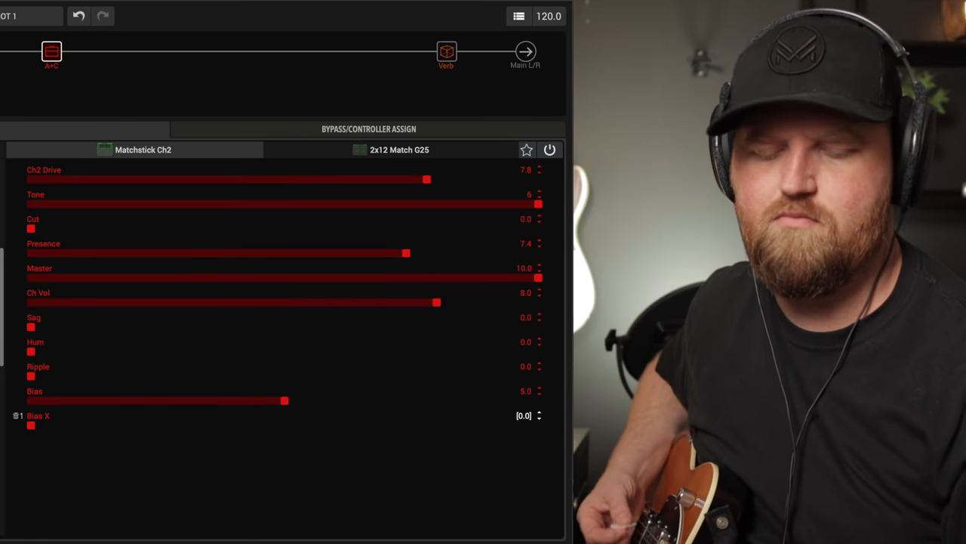
pyautogui.moveTo(31, 426); pyautogui.dragTo(536, 426)
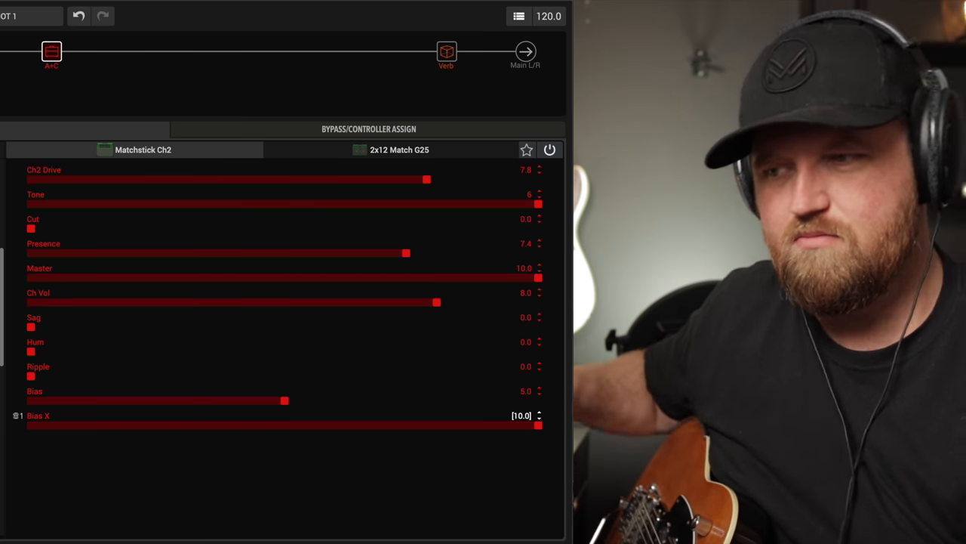
pyautogui.moveTo(537, 426); pyautogui.dragTo(31, 425)
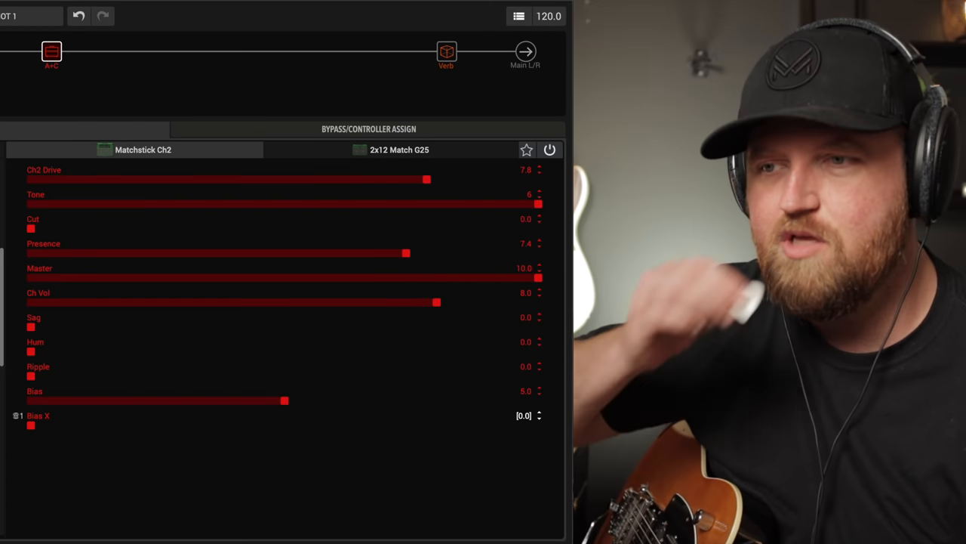
pyautogui.moveTo(30, 426); pyautogui.dragTo(538, 426)
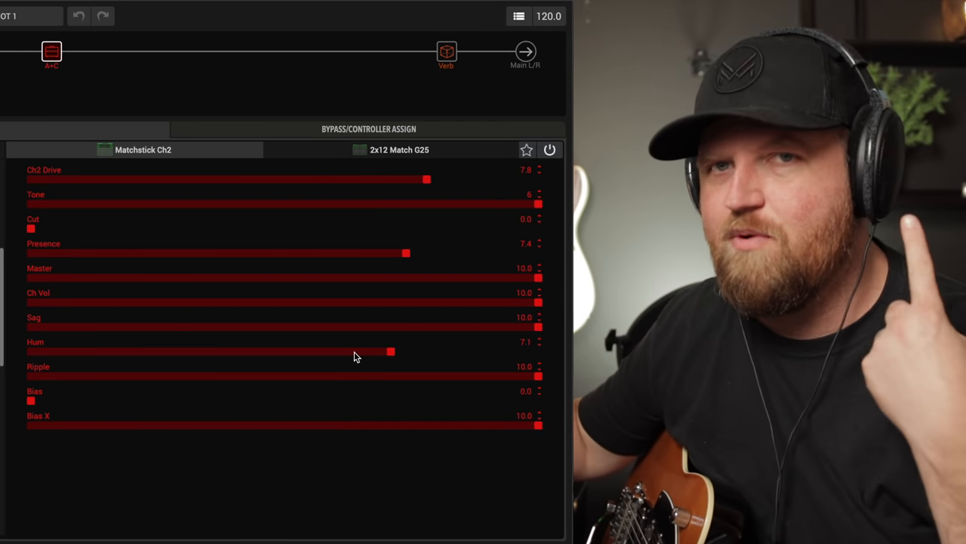
# - Pull the amp's Hum down to about 6.3 for the sluggish setup
pyautogui.moveTo(390, 352); pyautogui.dragTo(350, 352)
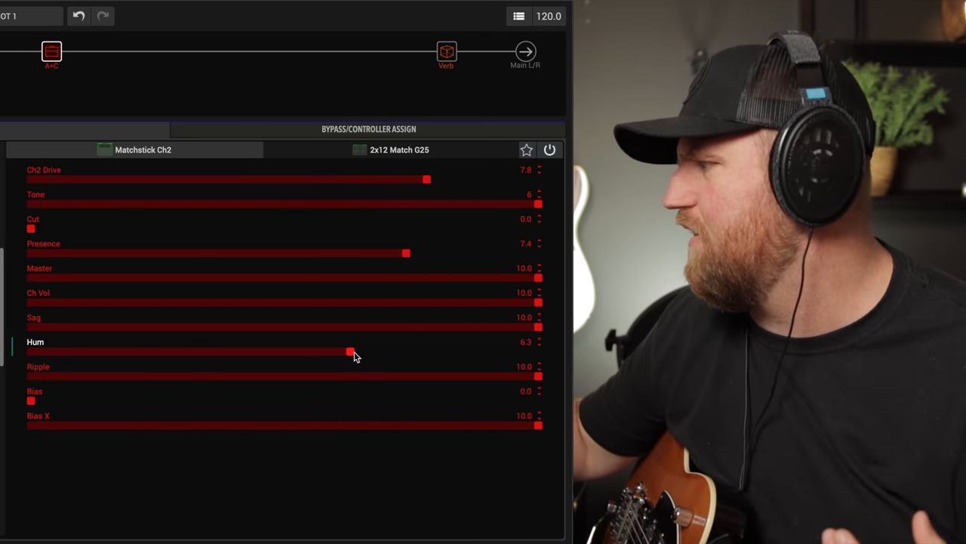
pyautogui.moveTo(350, 352); pyautogui.dragTo(335, 352)
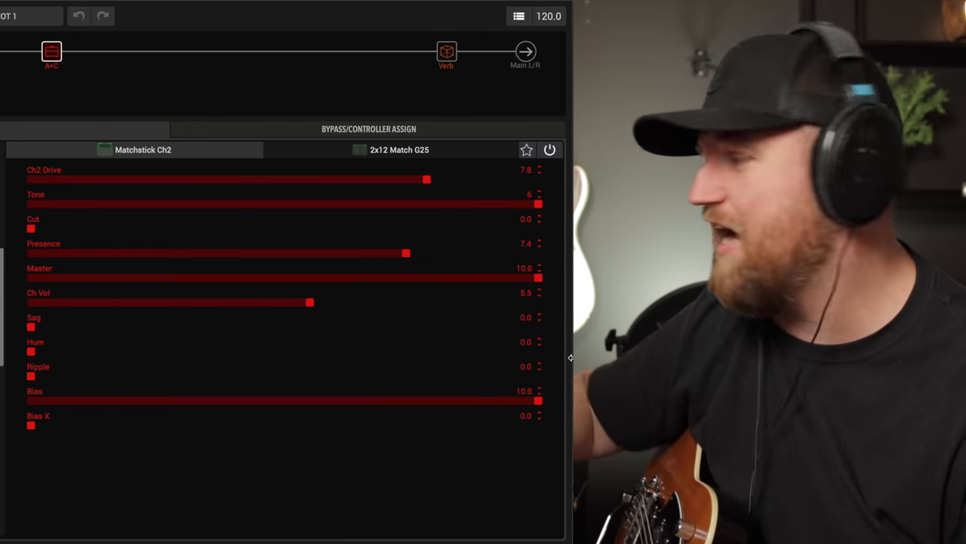
pyautogui.moveTo(91, 473)
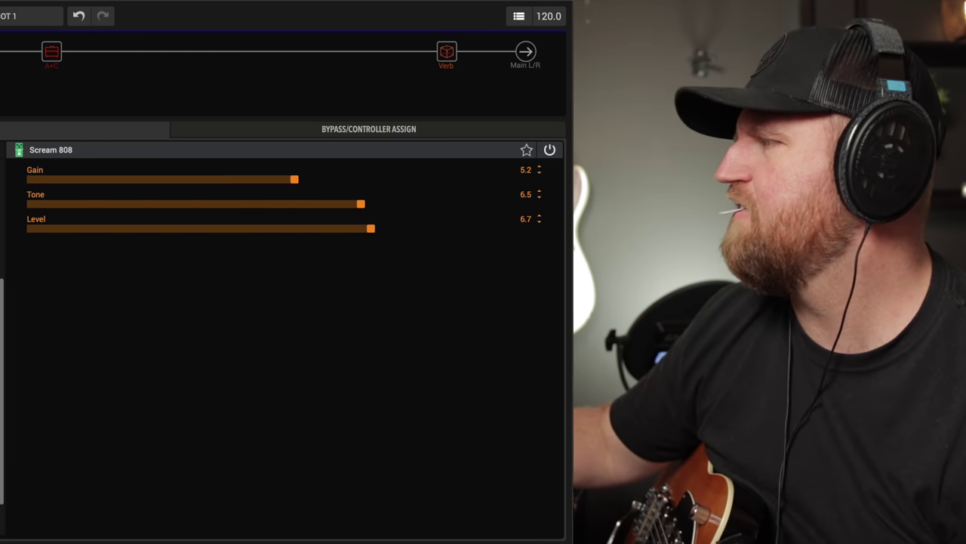
pyautogui.click(52, 52)
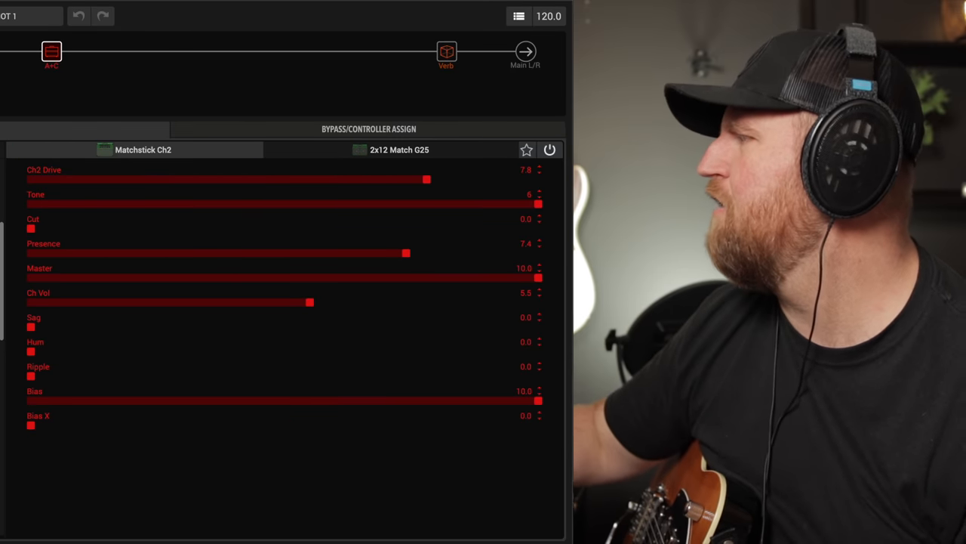